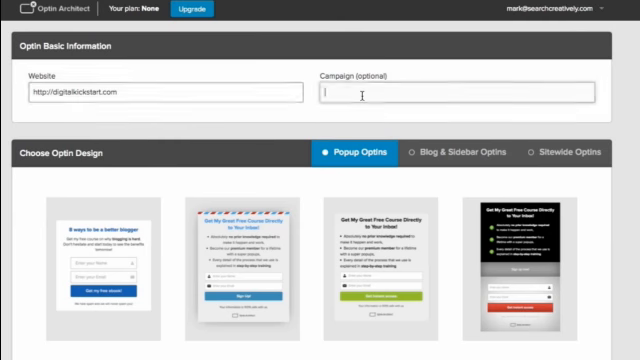
# Step: Enter 'Homepage (Popup)' as the campaign name in the Optin Basic Information
pyautogui.write('Homepage')
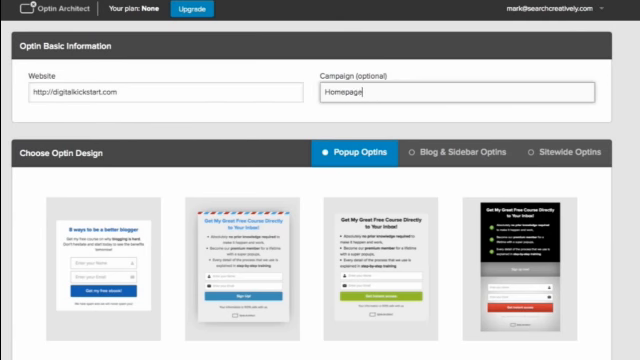
pyautogui.write('(Popup')
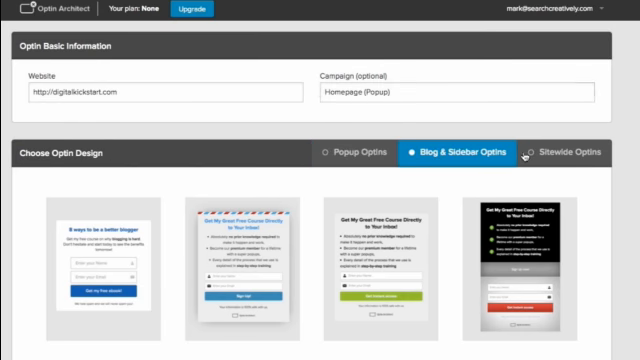
# Step: Browse the Popup Optins designs, scrolling to locate the 3 Layer Popup
pyautogui.click(570, 152)
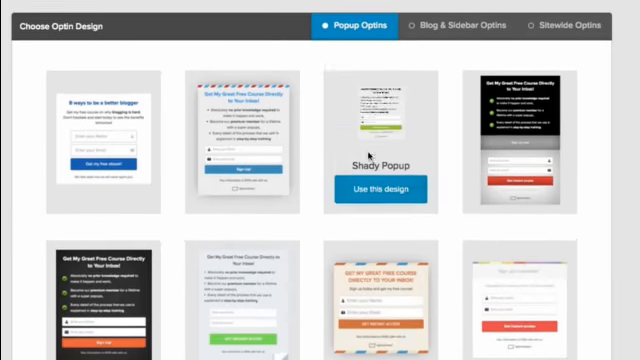
pyautogui.scroll(-3)
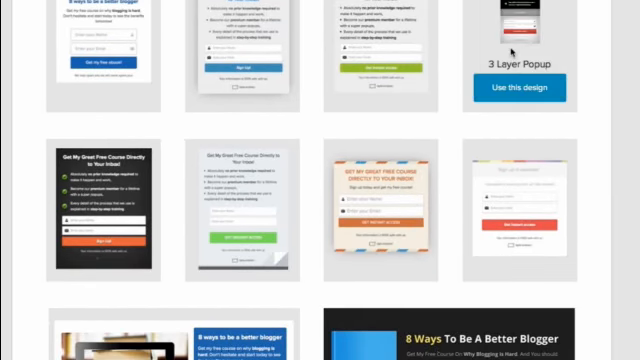
pyautogui.scroll(3)
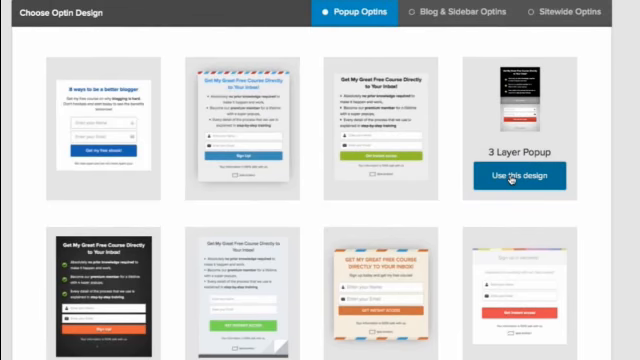
# Step: Choose 'Use this design' on the 3 Layer Popup to load it in the editor
pyautogui.click(514, 176)
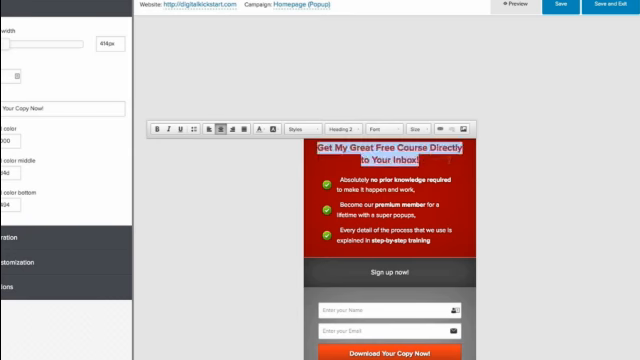
# Step: Expand the Integration section for the email service settings
pyautogui.click(264, 128)
pyautogui.write('Learn How to Generate Facebook Fans FAST!')
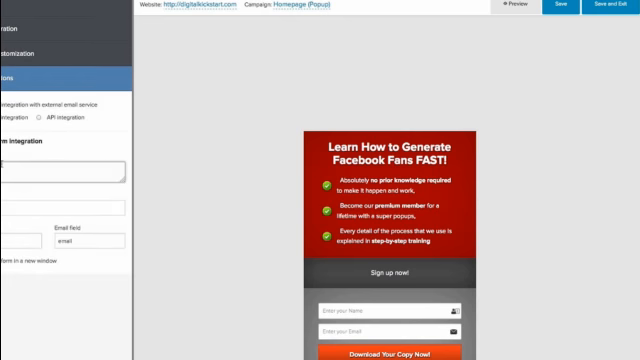
# Step: Preview the red popup with its new headline live over the website
pyautogui.click(556, 12)
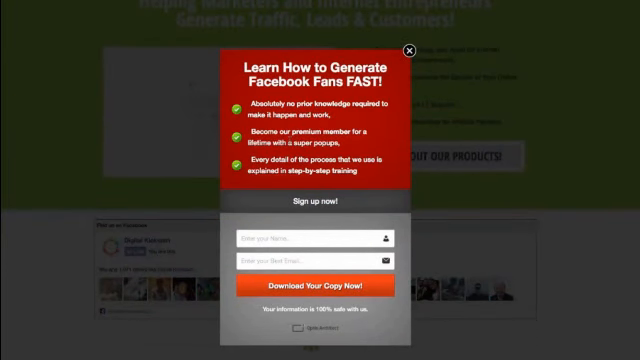
# Step: Close the popup so the sample webpage shows without it
pyautogui.click(408, 50)
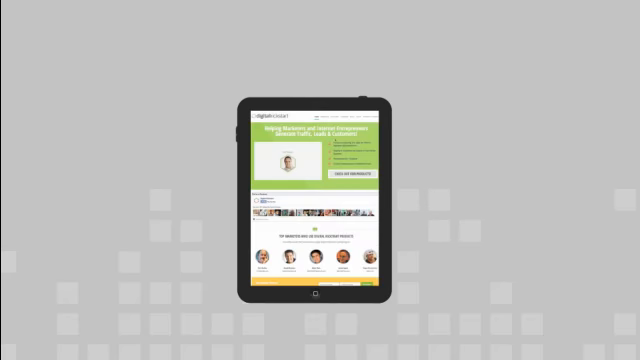